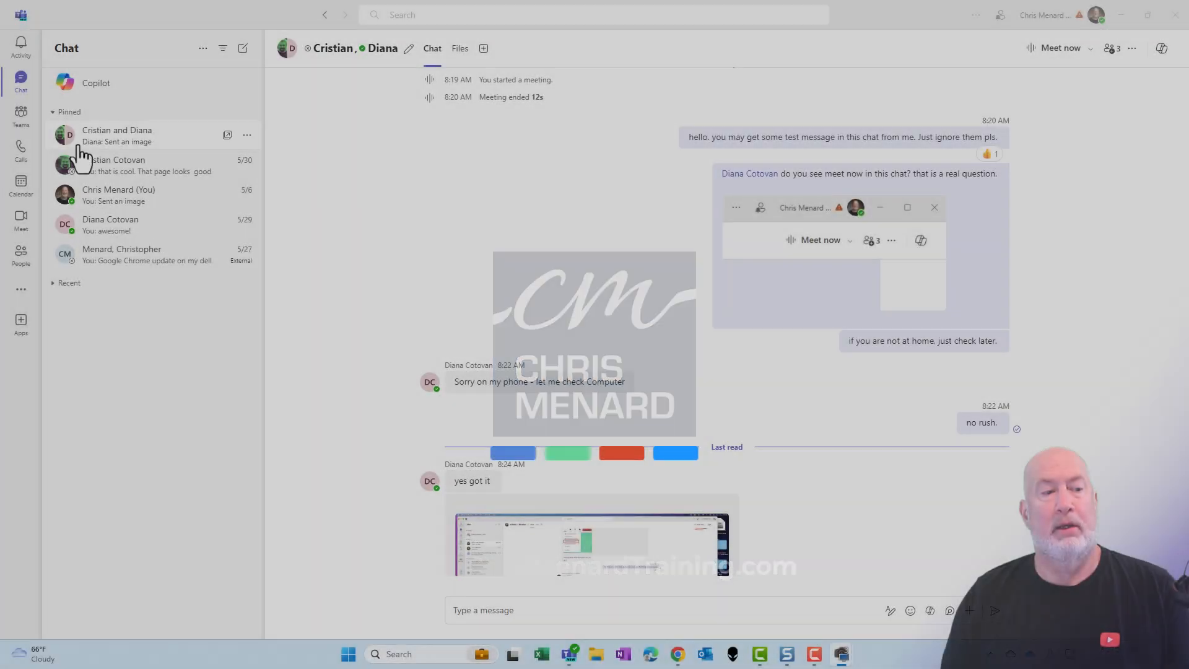
Show that a one-on-one chat offers only Video call and Audio call options
click(113, 164)
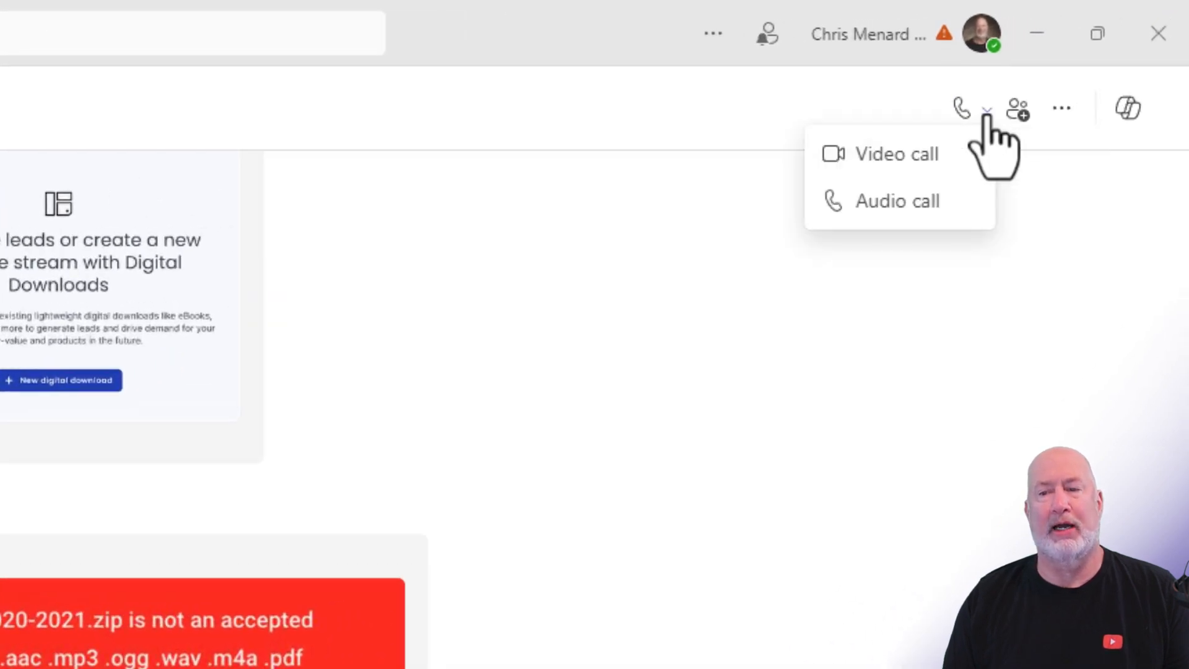
click(582, 193)
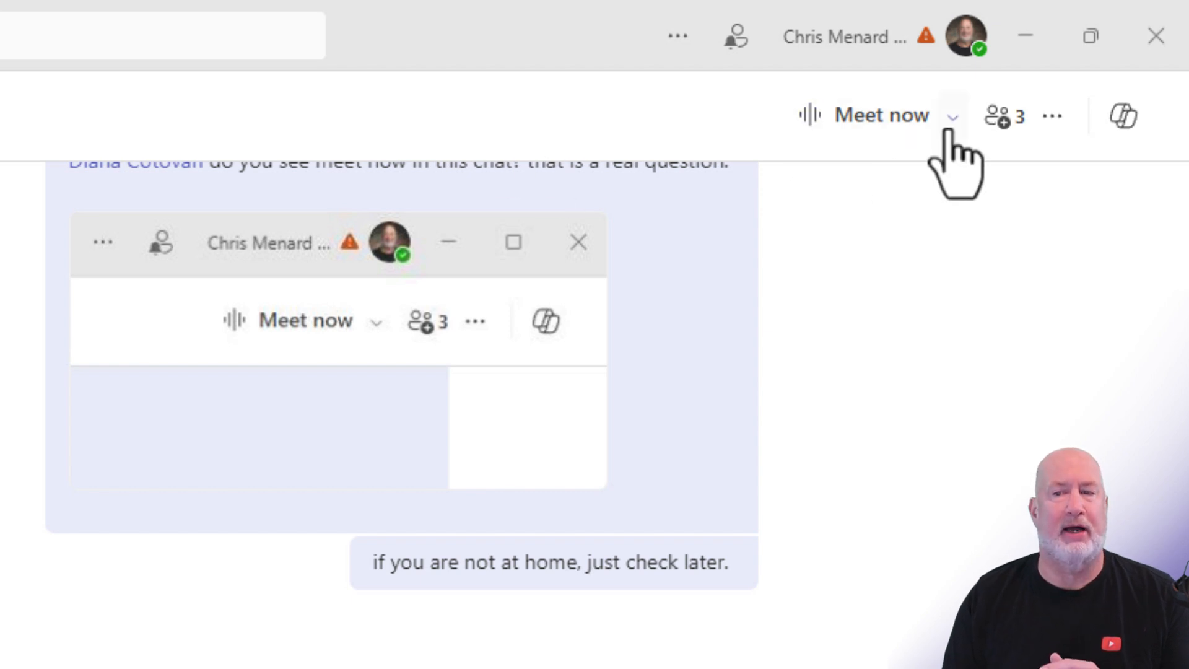
click(953, 115)
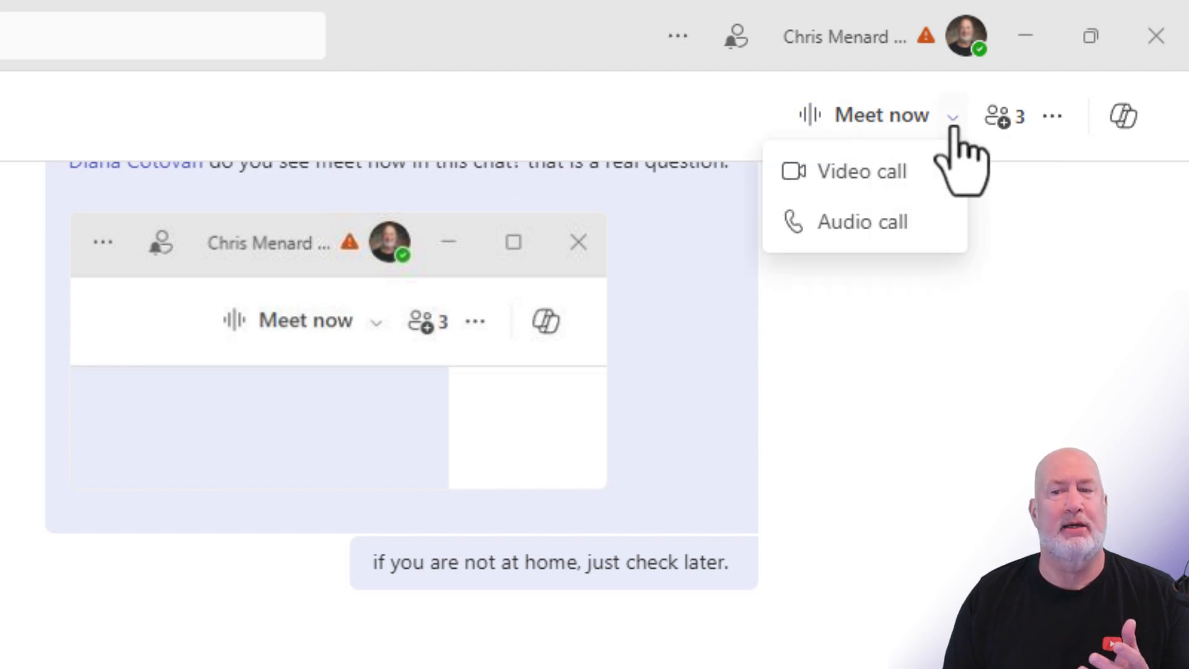
mouse_move(863, 170)
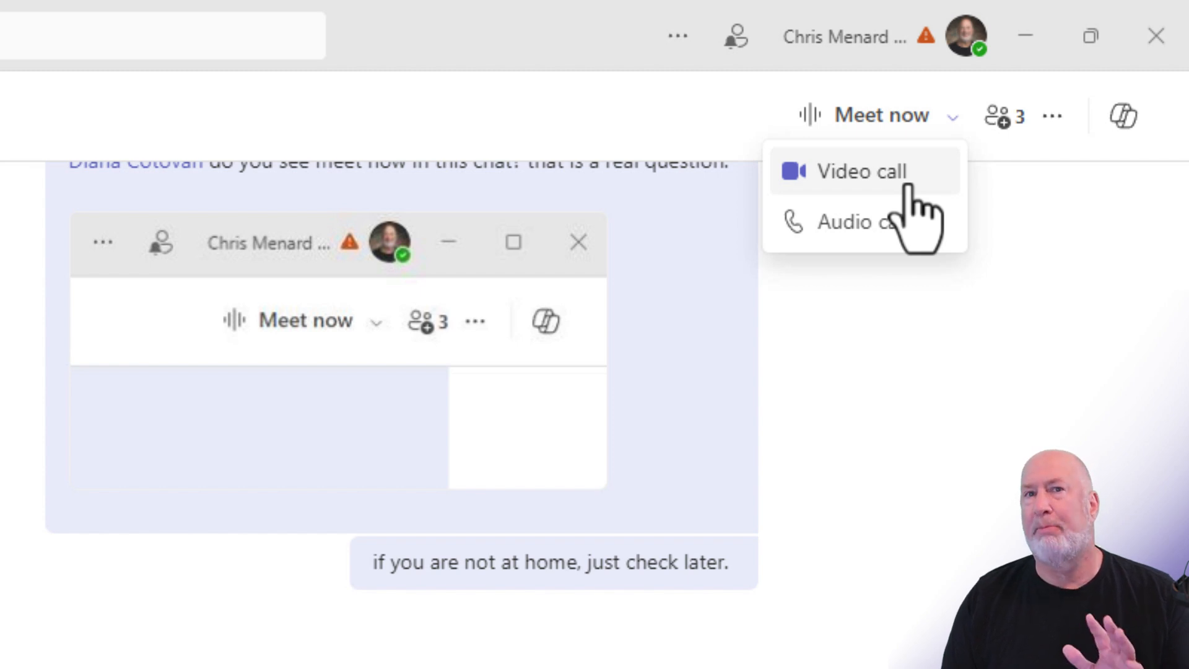
click(881, 115)
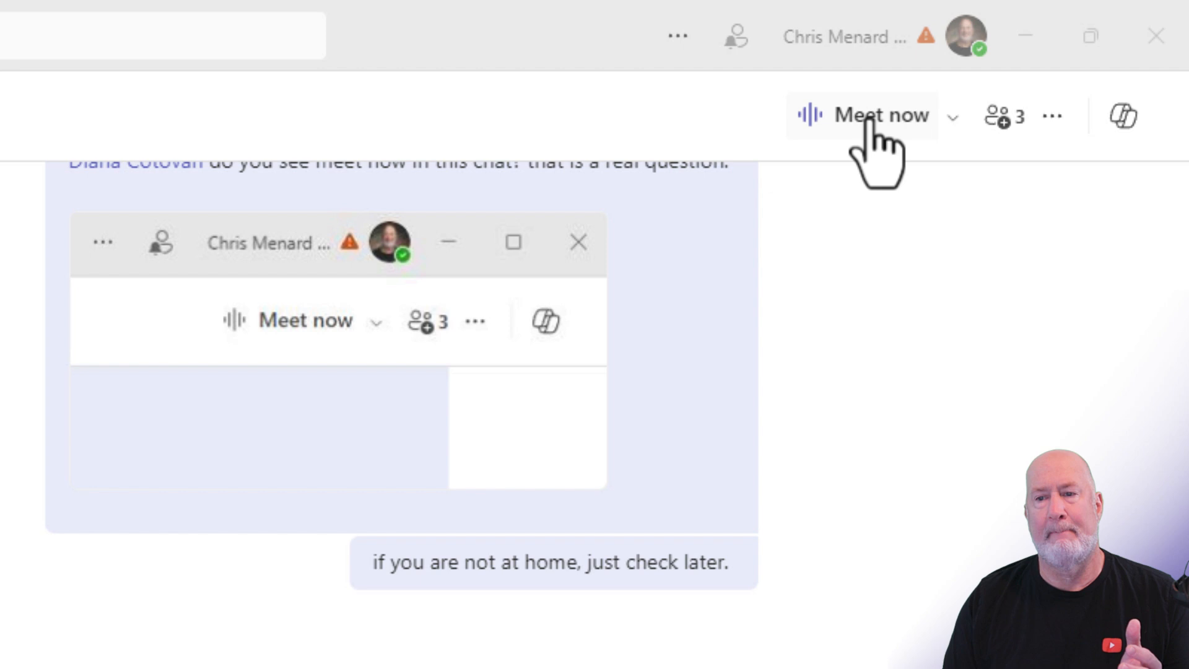
Start a Meet now meeting from the group chat header without ringing anyone
click(863, 115)
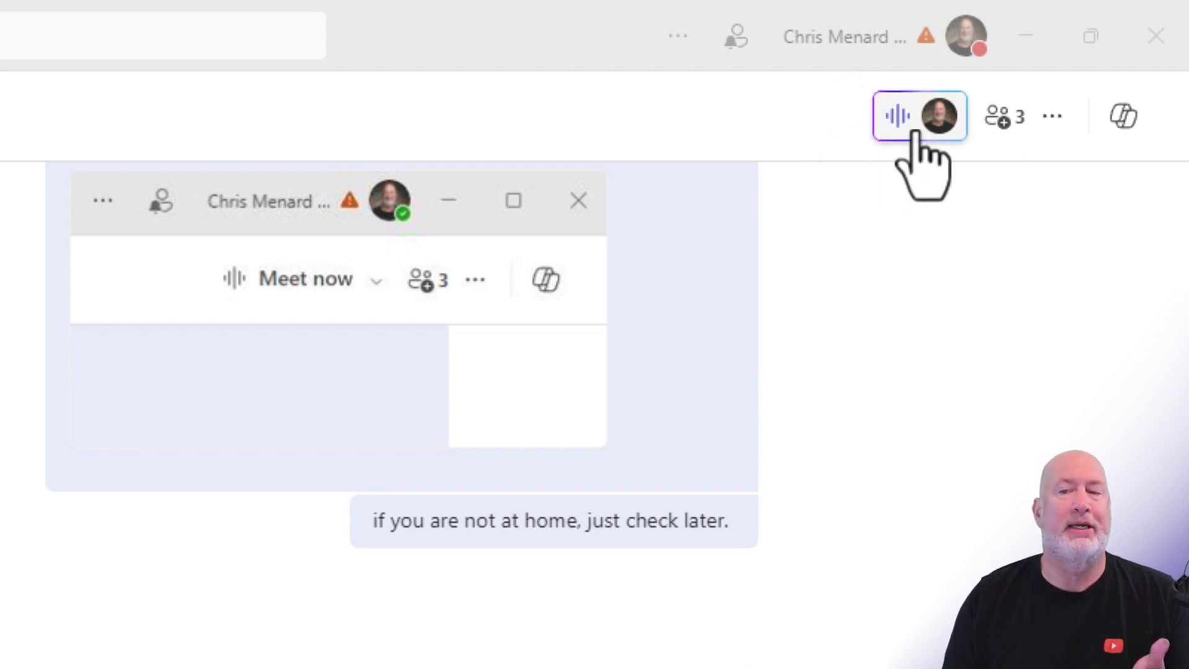
mouse_move(920, 116)
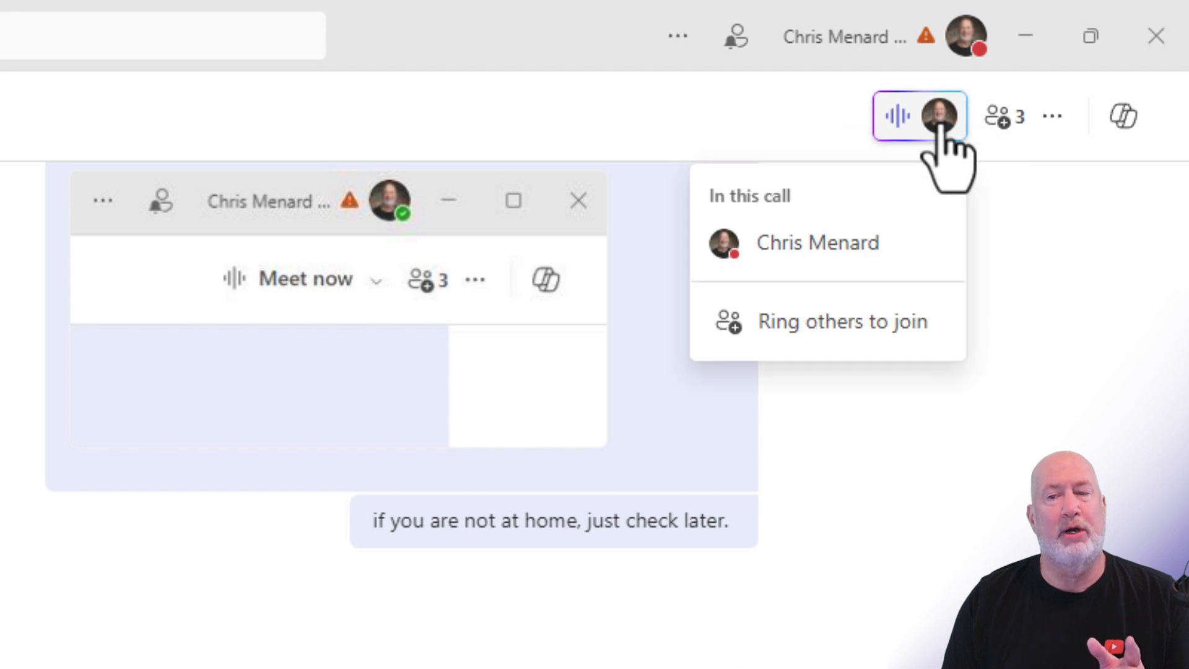
mouse_move(843, 321)
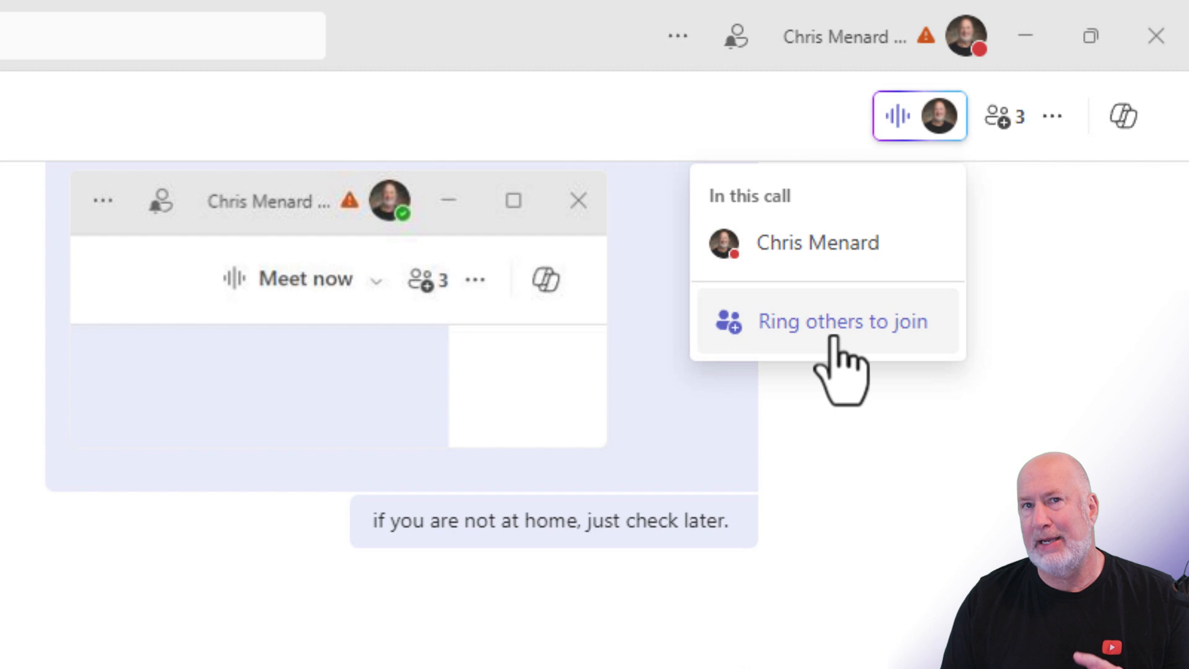
mouse_move(959, 250)
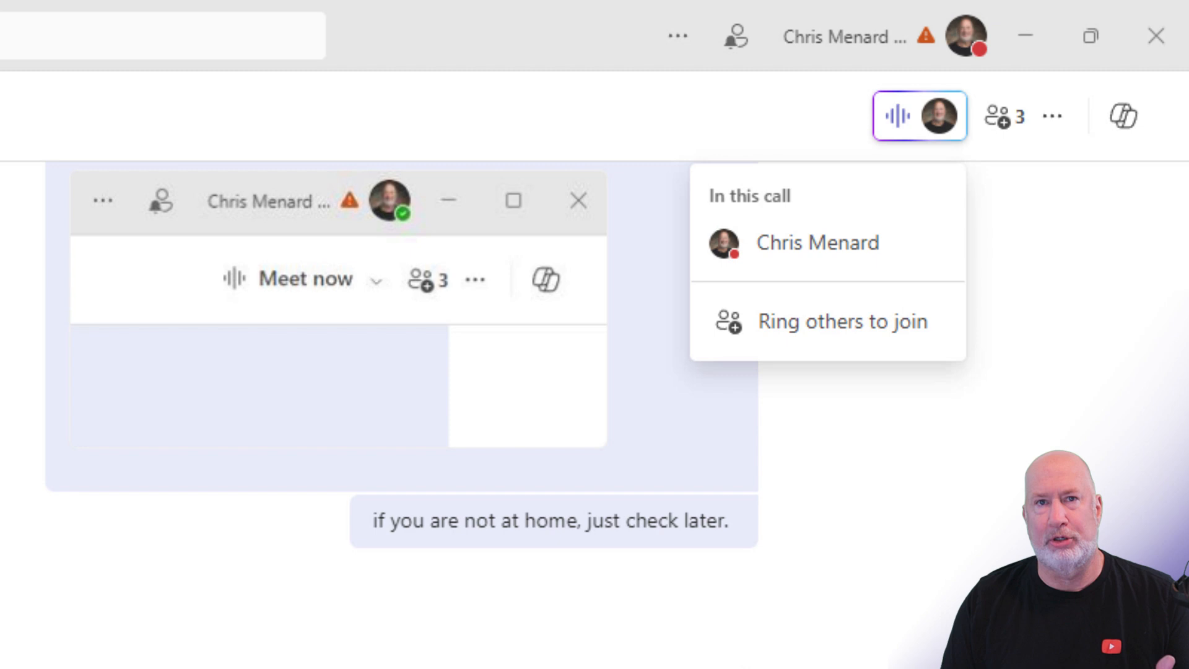
mouse_move(968, 467)
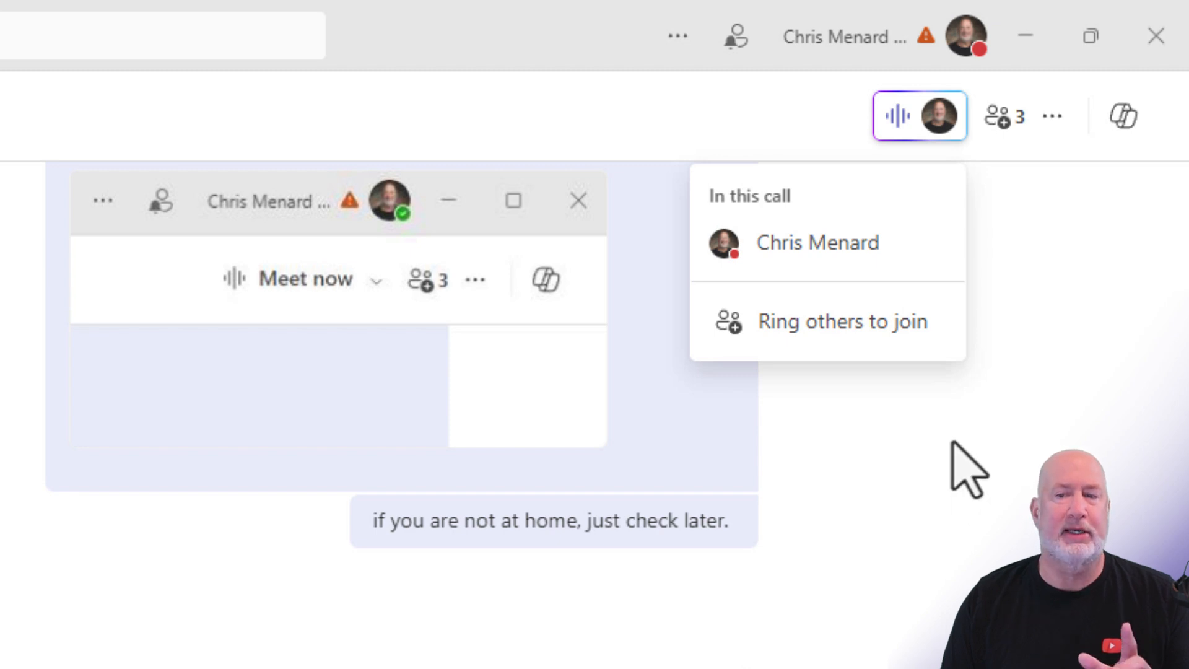